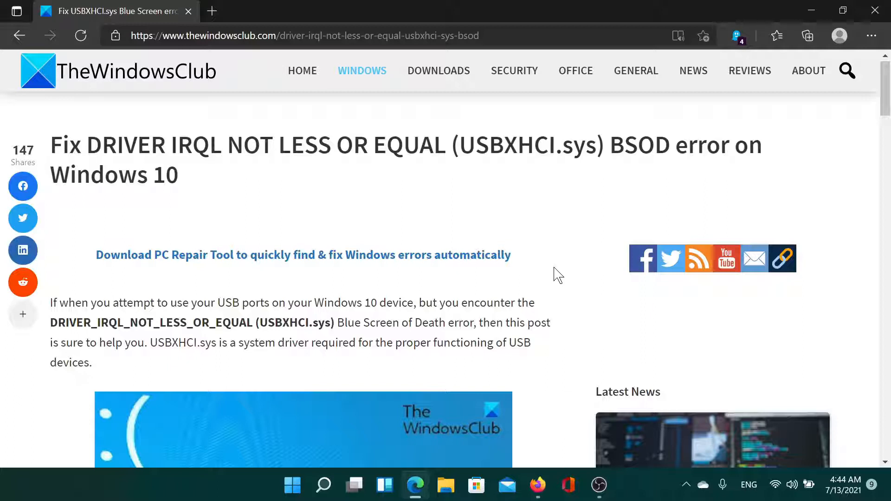
Step: Scroll the USBXHCI.sys article down to the 'Fix USBXHCI.sys Blue Screen error' list of six fixes
{"action": "scroll", "scroll_direction": "down", "scroll_amount": 3}
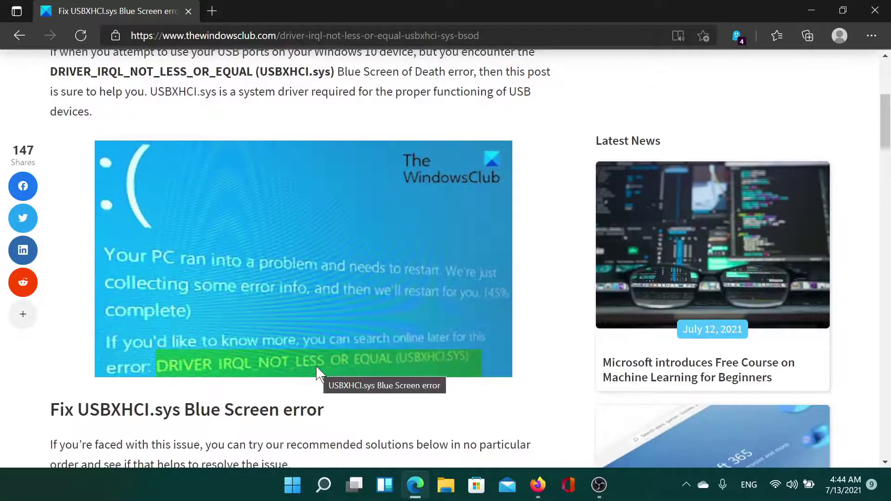
{"action": "scroll", "scroll_direction": "down", "scroll_amount": 3}
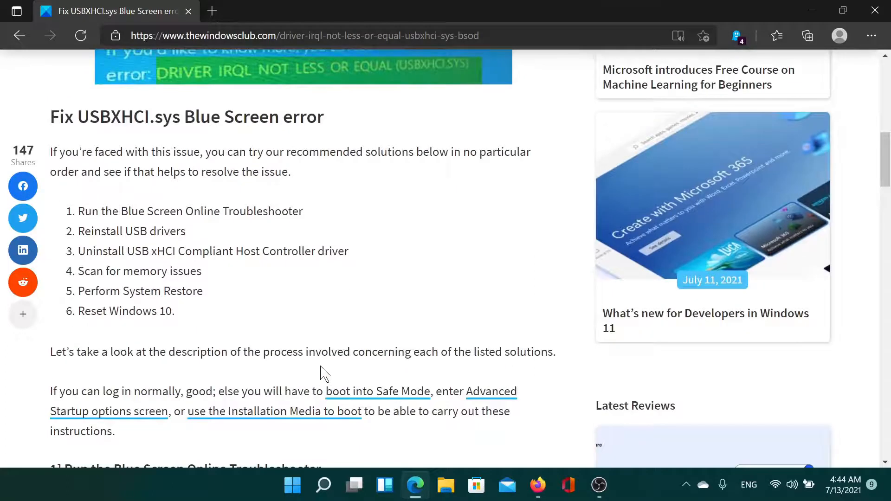
{"action": "mouse_move", "coordinate": [82, 216]}
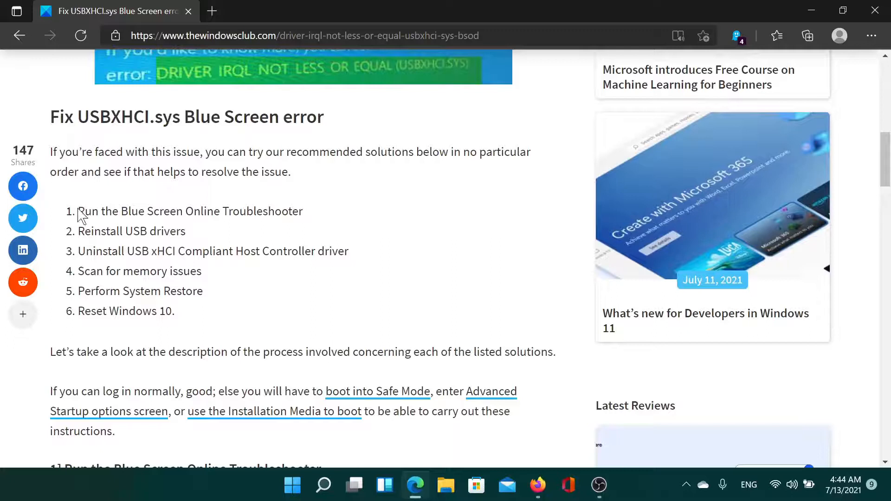
{"action": "left_click_drag", "start_coordinate": [78, 211], "coordinate": [303, 211]}
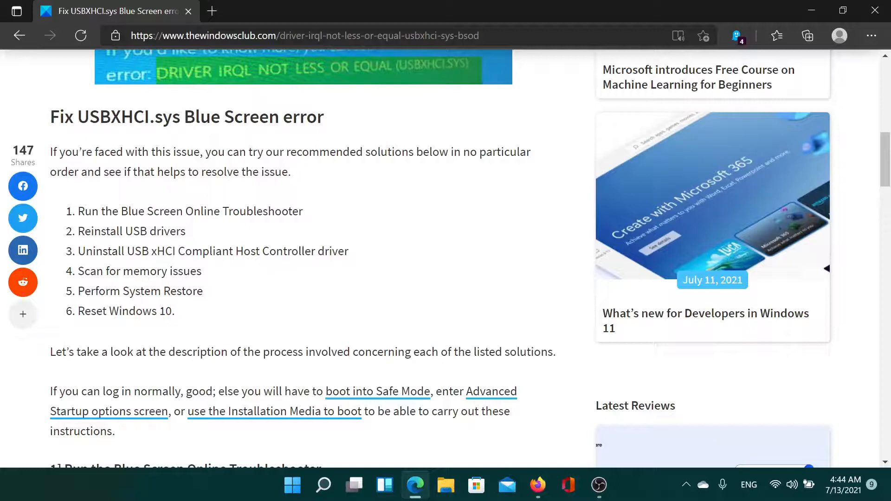
Step: Search 'intel usb driver' in a new tab, open Intel's USB 3.0 driver page, return to the article
{"action": "double_click", "coordinate": [131, 232]}
{"action": "type", "text": "intel"}
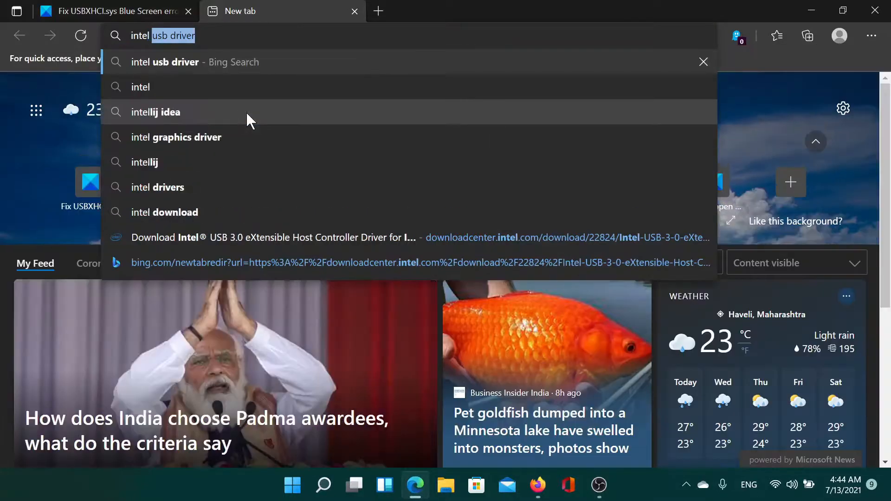
{"action": "left_click", "coordinate": [165, 62]}
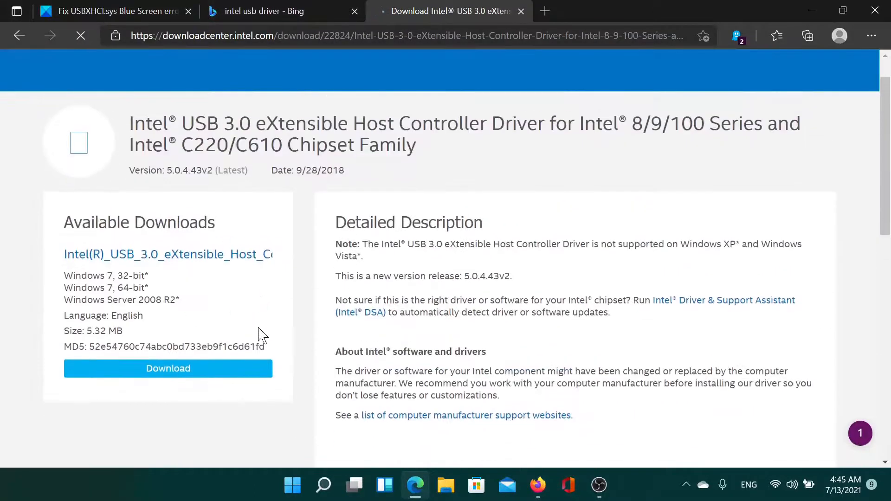
{"action": "left_click", "coordinate": [111, 11]}
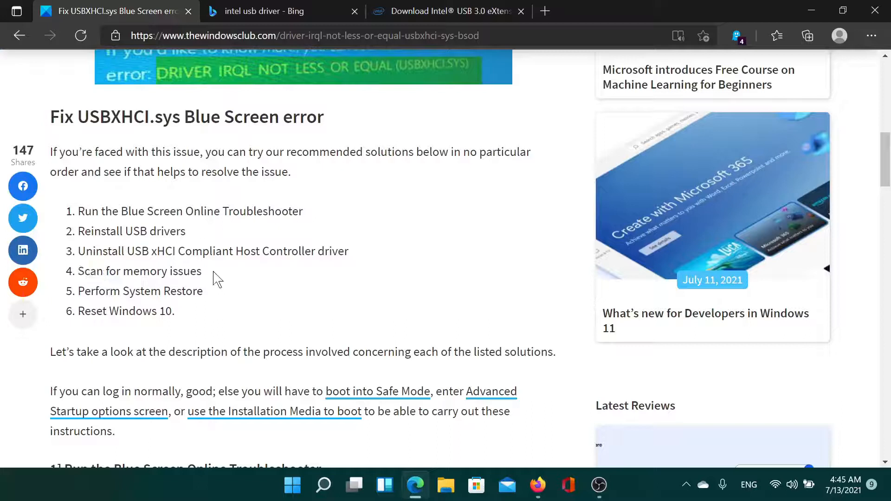
{"action": "key", "text": "Win+r"}
{"action": "type", "text": "mdsched"}
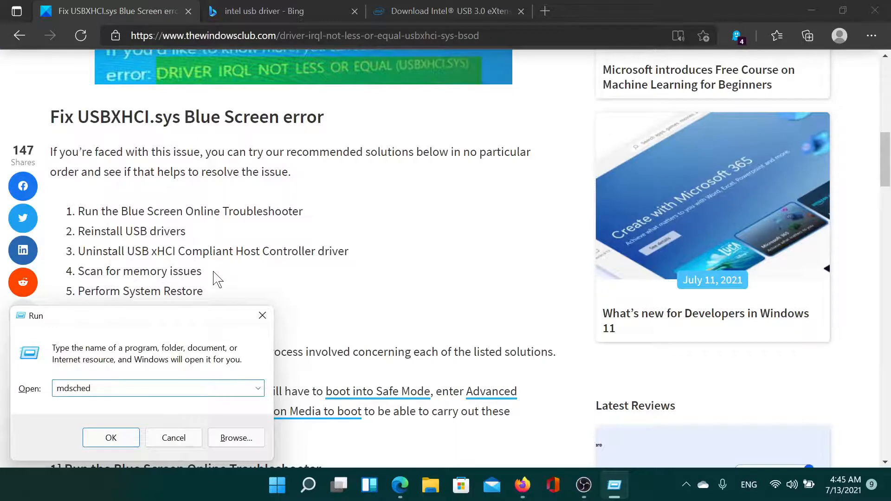
{"action": "left_click", "coordinate": [110, 438]}
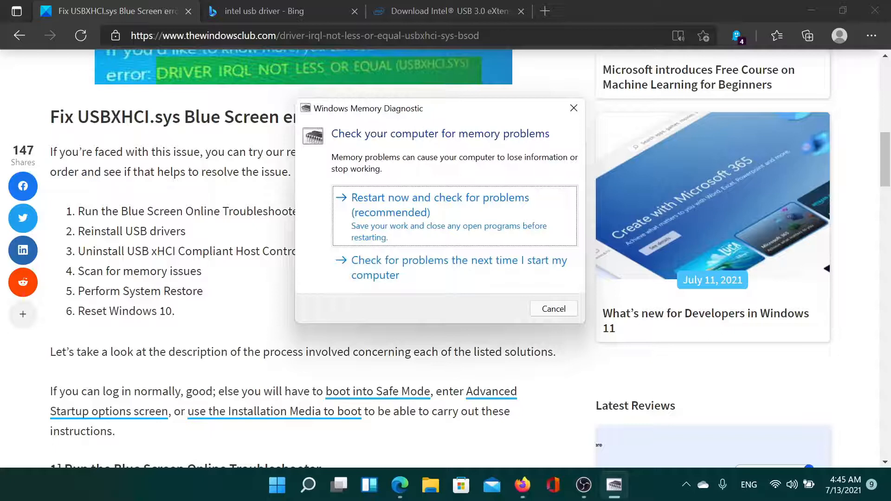
{"action": "left_click", "coordinate": [554, 309]}
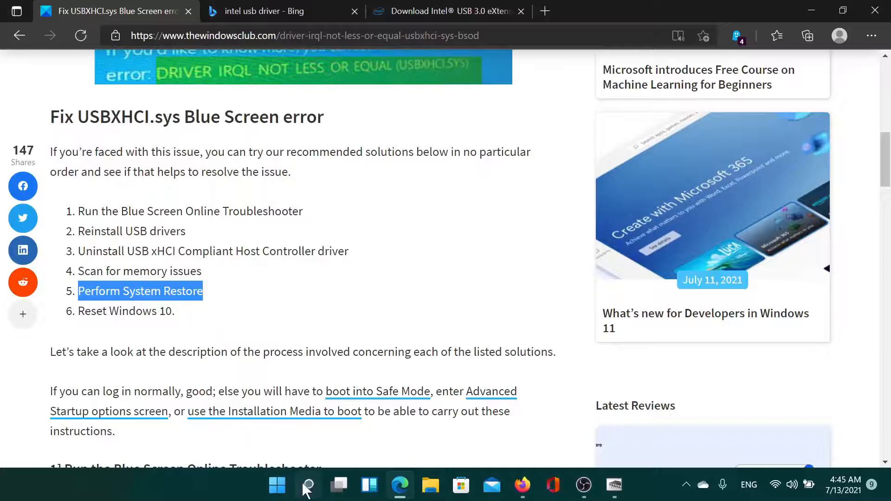
Step: Open System Restore from Recovery, view the 7/10/2021 automatic restore point, then return to the article
{"action": "left_click", "coordinate": [307, 485]}
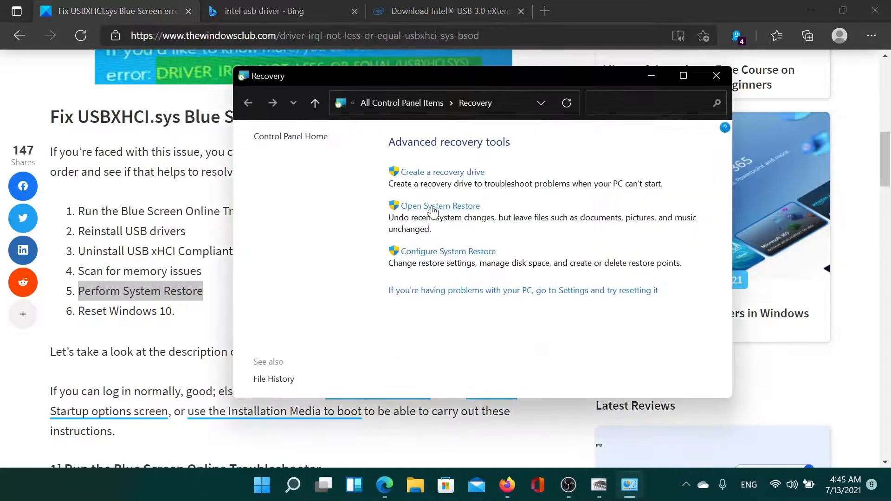
{"action": "left_click", "coordinate": [440, 206]}
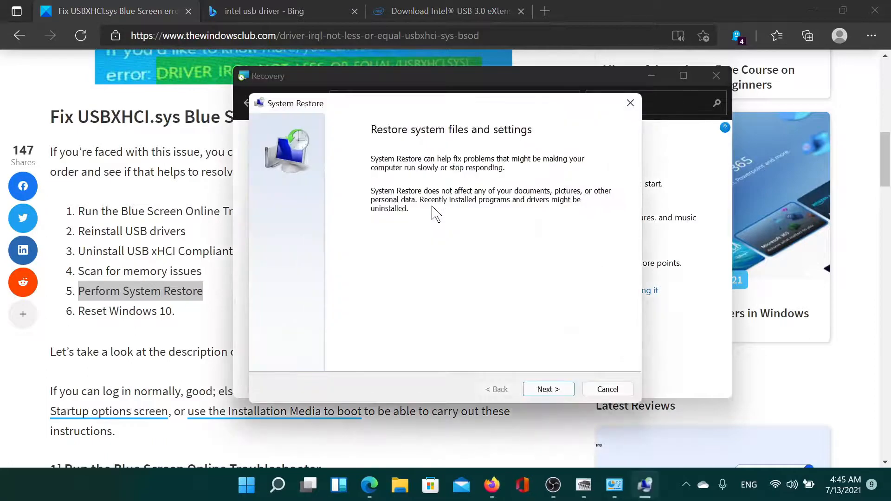
{"action": "left_click", "coordinate": [548, 389]}
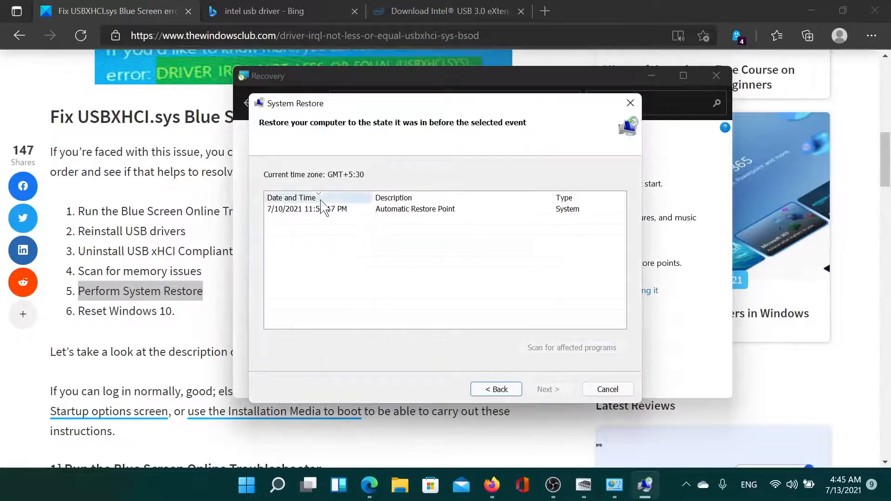
{"action": "left_click", "coordinate": [318, 209]}
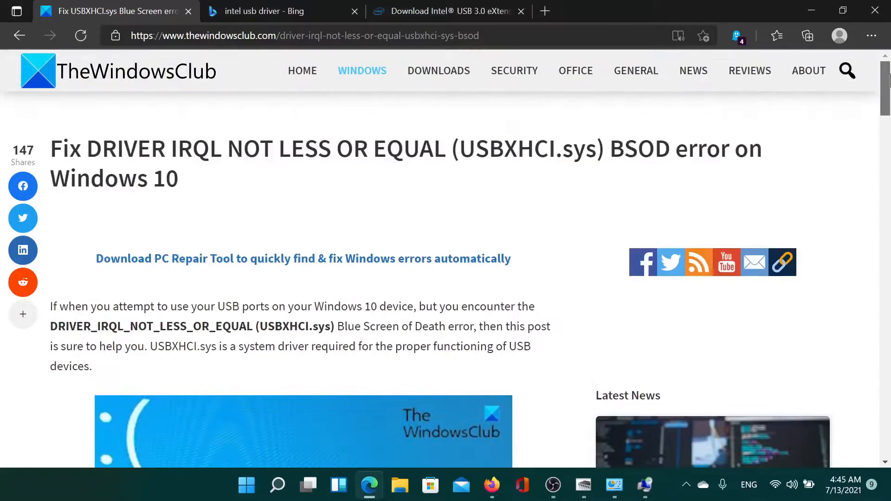
{"action": "mouse_move", "coordinate": [556, 272]}
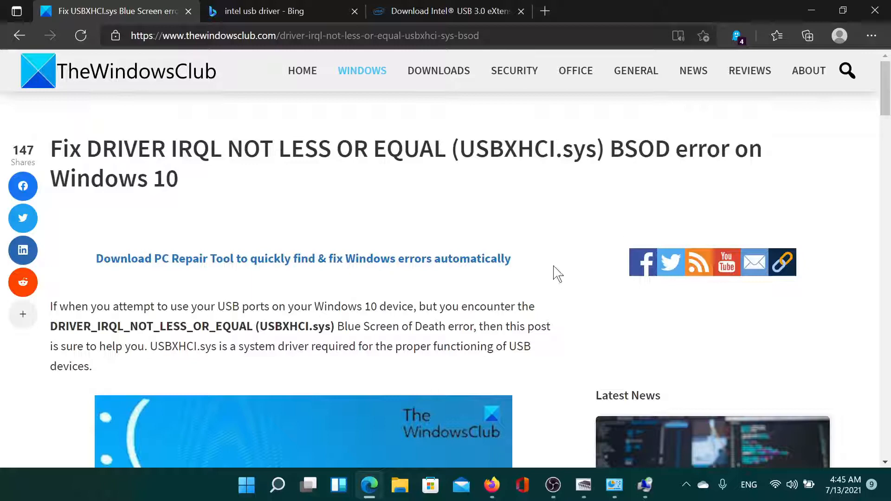